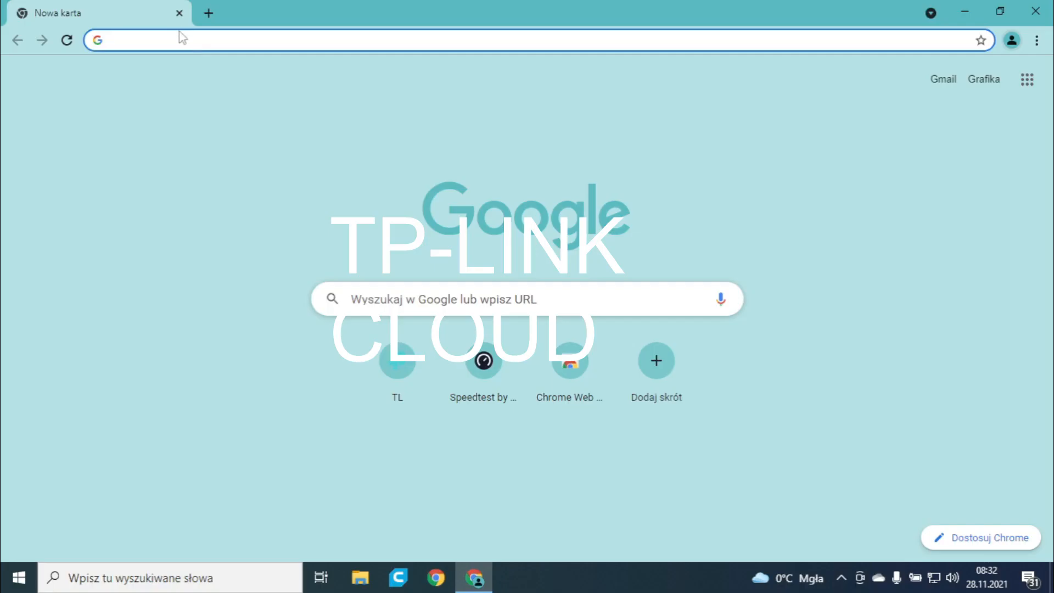
Load the router admin at 192.168.1.1 and show the TP-Link Cloud sign-in form.
{"action": "type", "text": "192.168.1.1"}
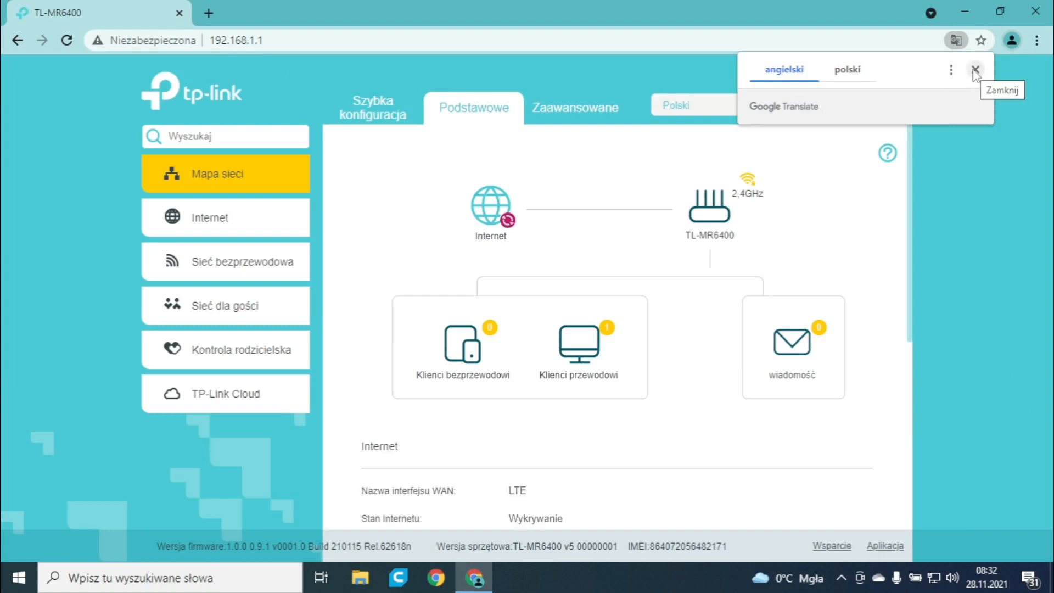
{"action": "left_click", "coordinate": [973, 69]}
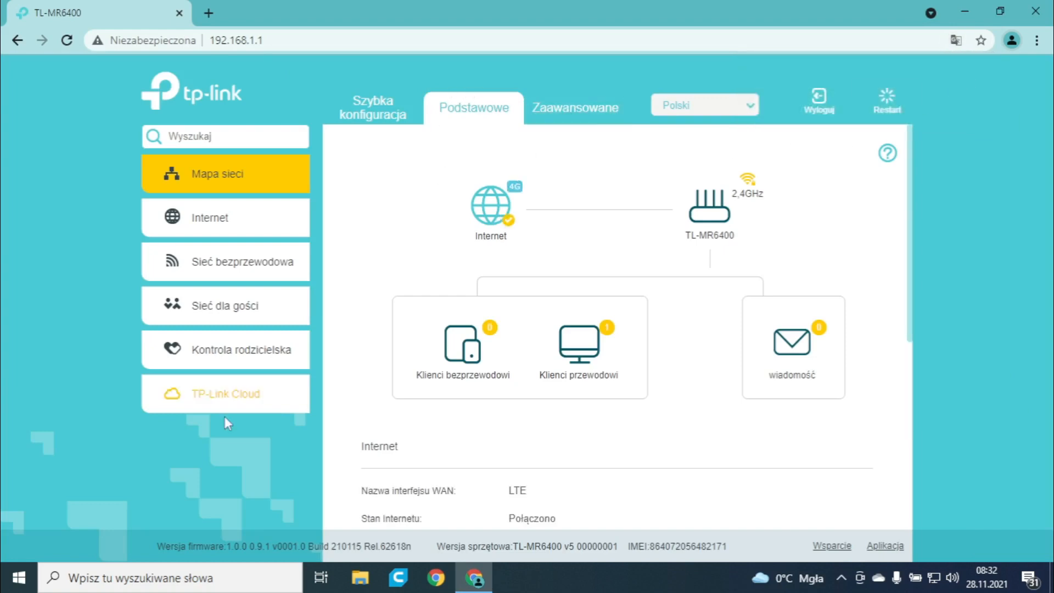
{"action": "left_click", "coordinate": [225, 394]}
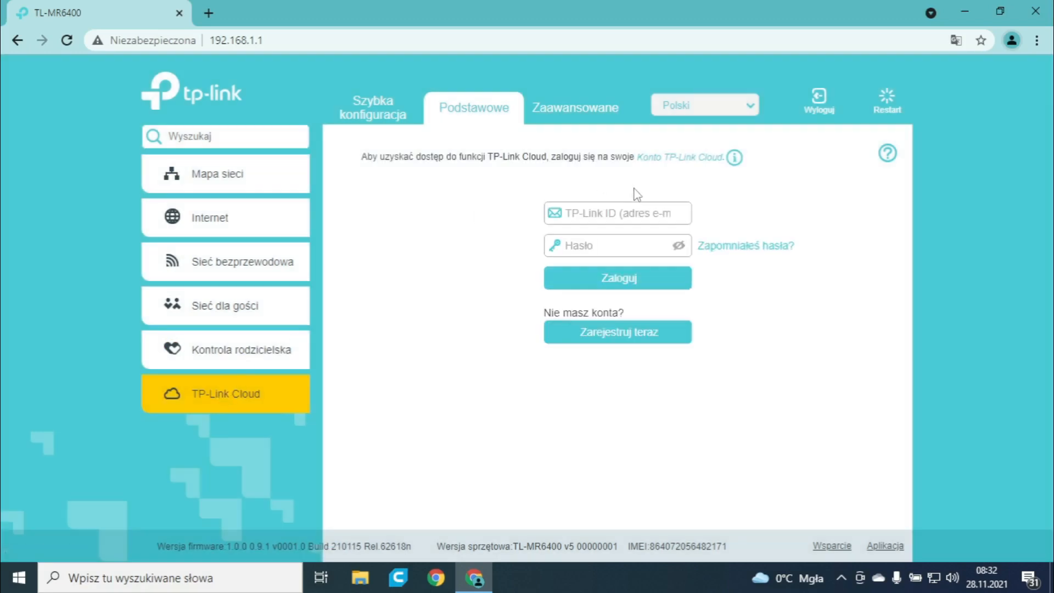
Register a TP-Link Cloud account with email, password, and accepted privacy terms.
{"action": "left_click", "coordinate": [616, 332]}
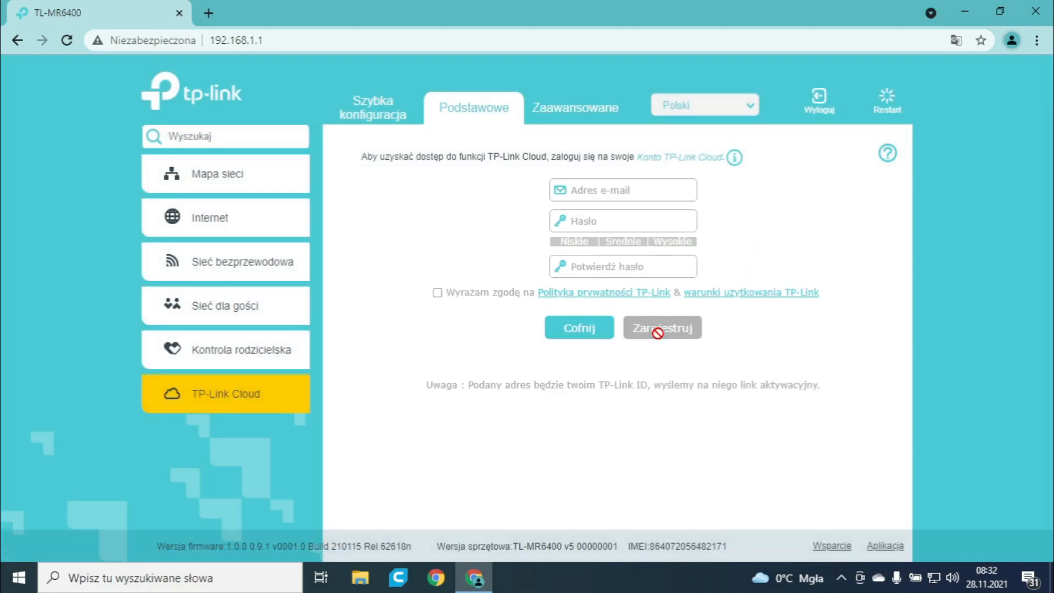
{"action": "left_click", "coordinate": [622, 190]}
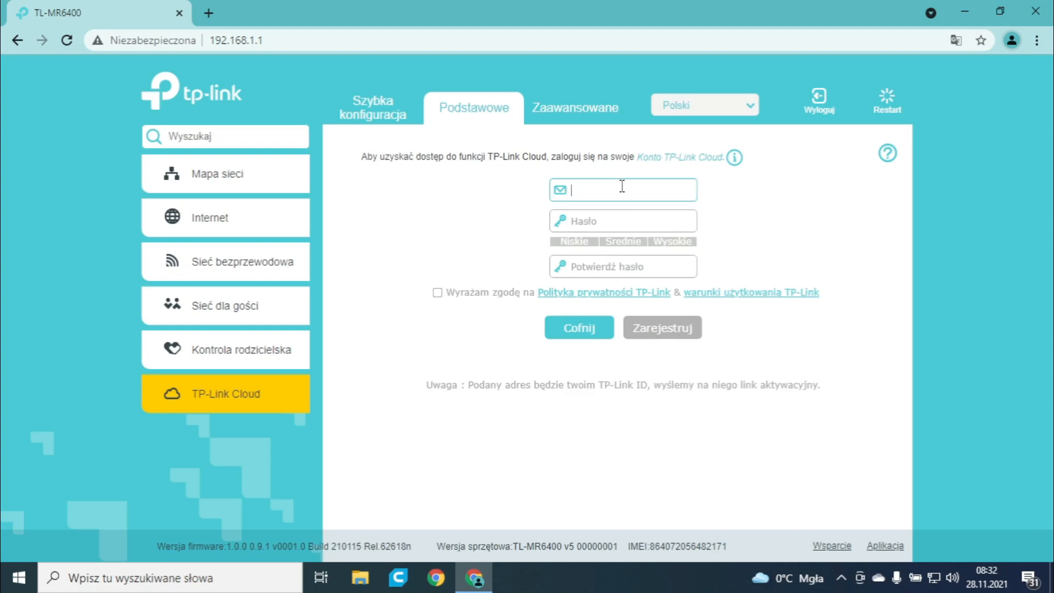
{"action": "type", "text": "l___k"}
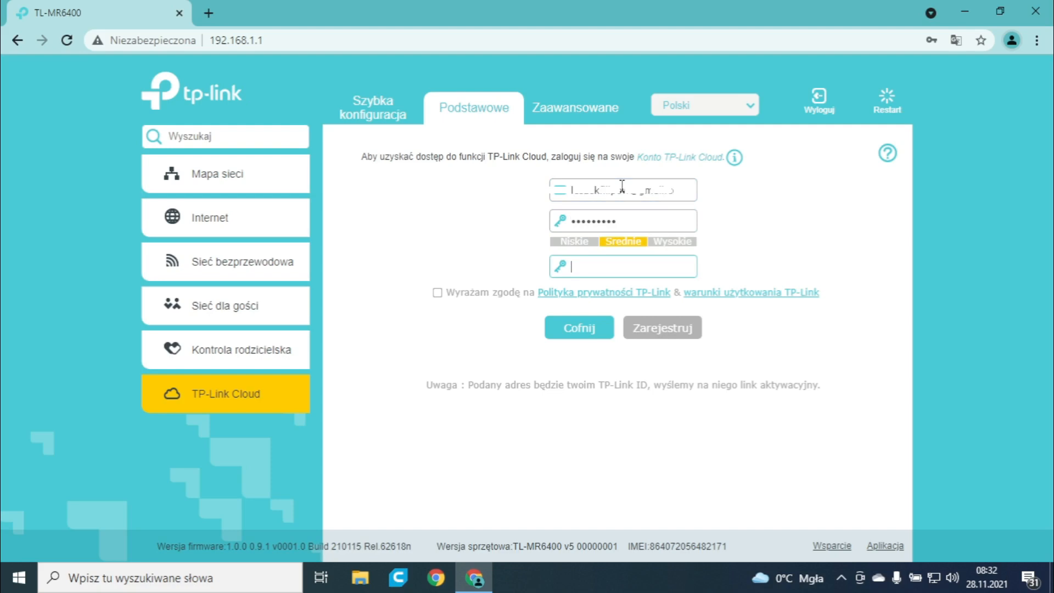
{"action": "type", "text": "password"}
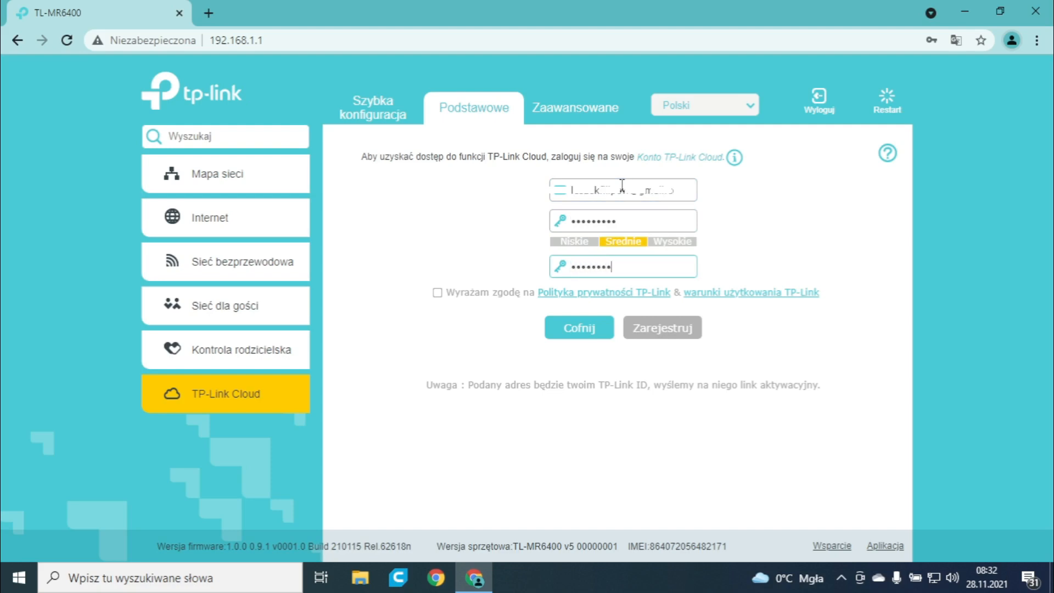
{"action": "left_click", "coordinate": [437, 293]}
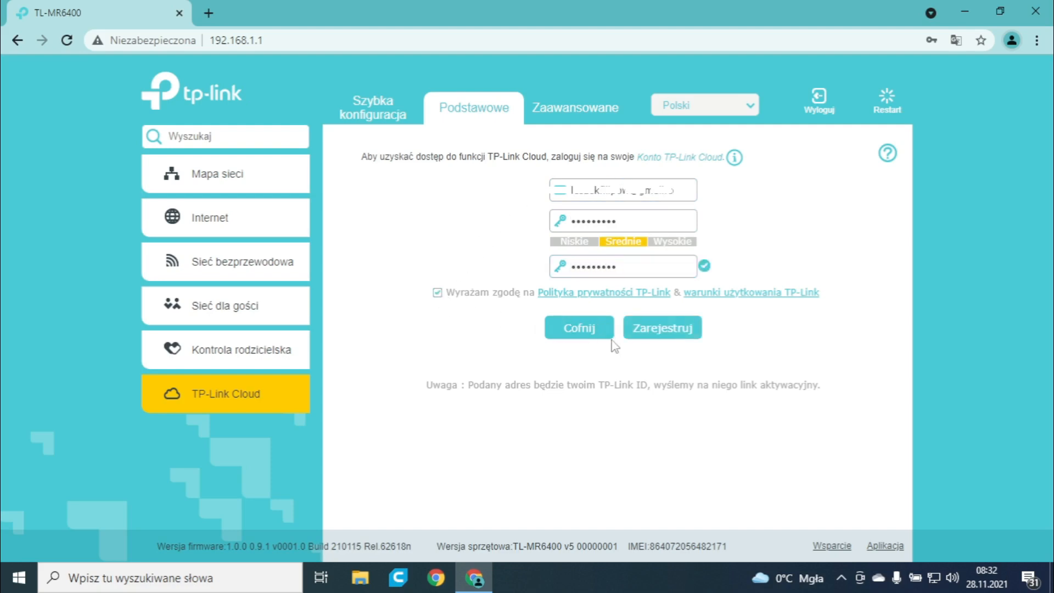
{"action": "left_click", "coordinate": [661, 327]}
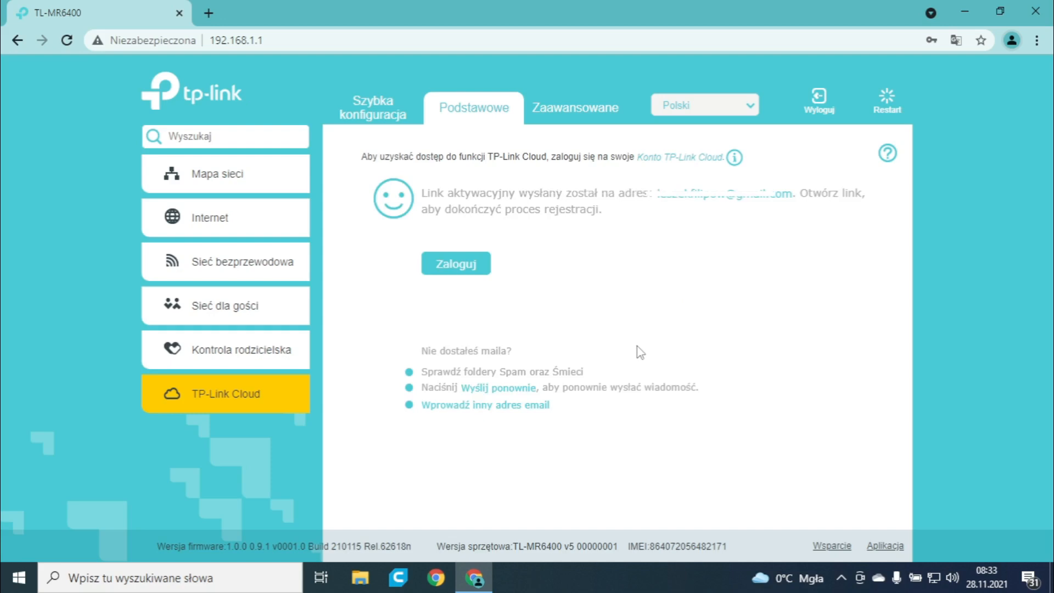
{"action": "mouse_move", "coordinate": [560, 328]}
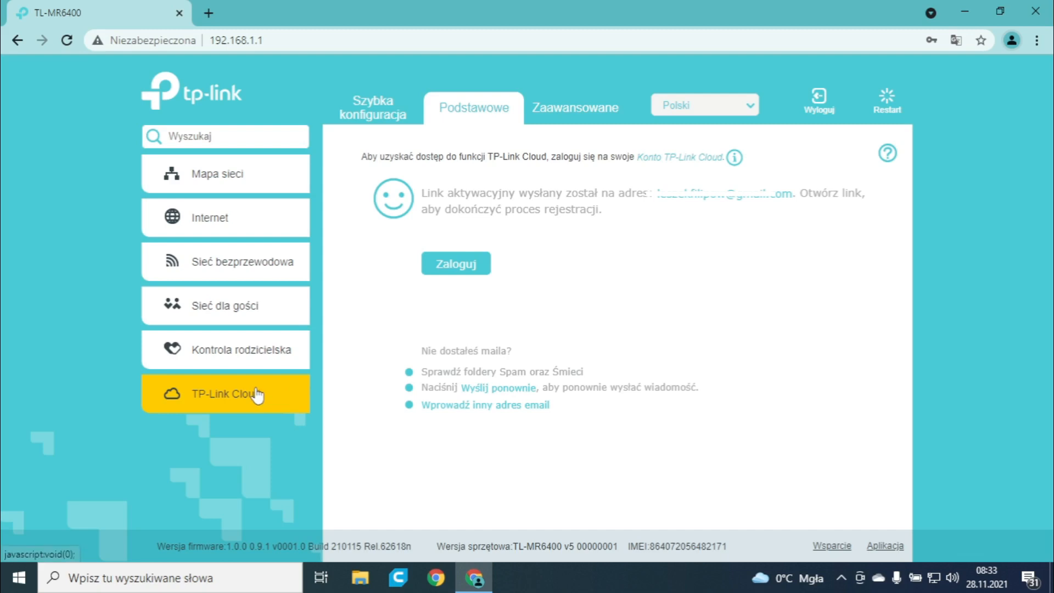
Reload the TP-Link Cloud section to bring back the TP-Link ID sign-in form.
{"action": "left_click", "coordinate": [455, 263]}
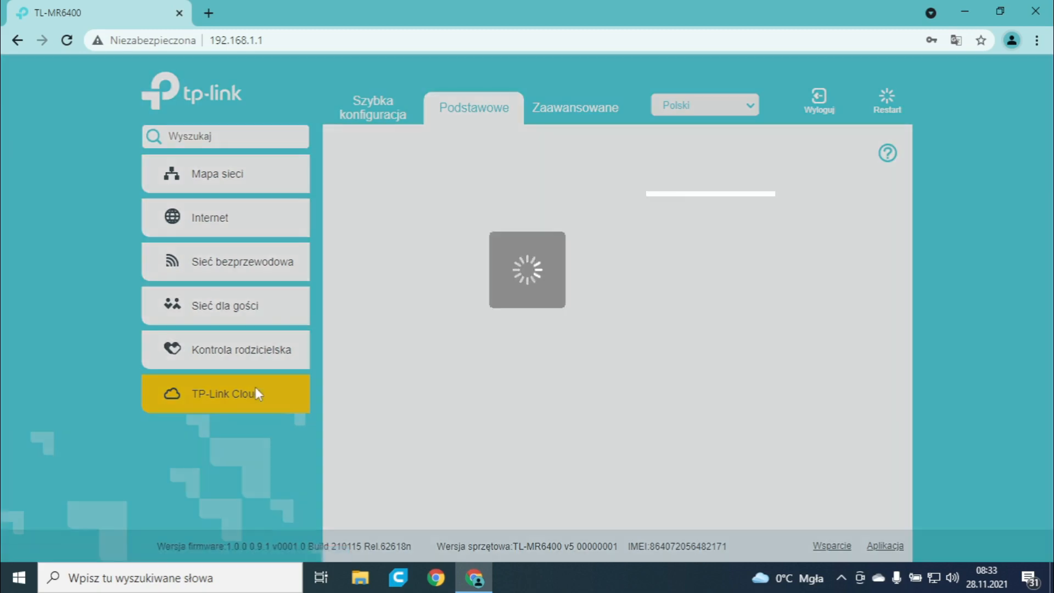
{"action": "left_click", "coordinate": [226, 393]}
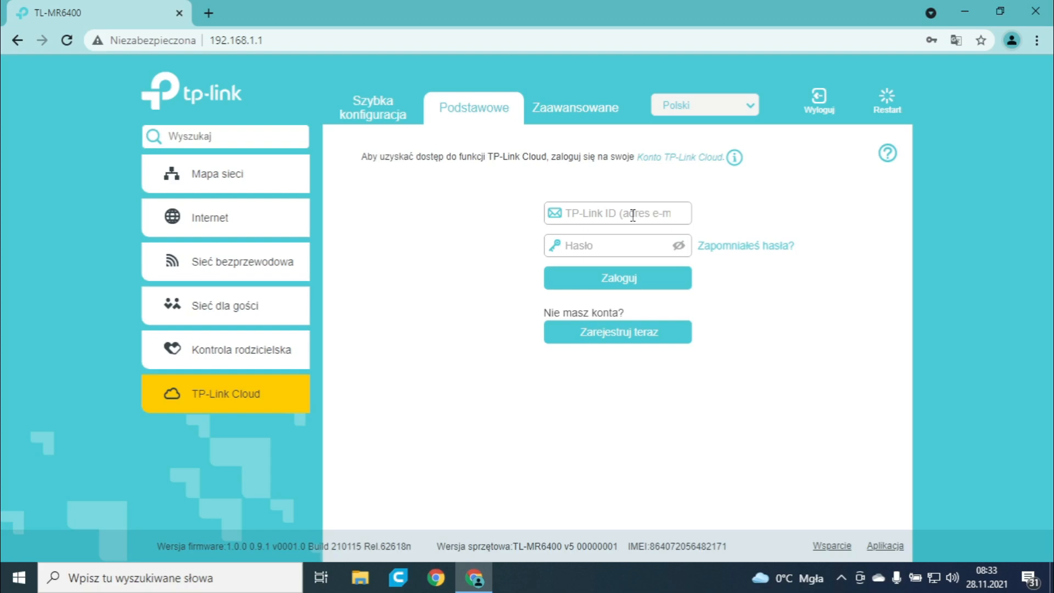
Sign in on the router with the new TP-Link ID and password via Zaloguj.
{"action": "type", "text": "A"}
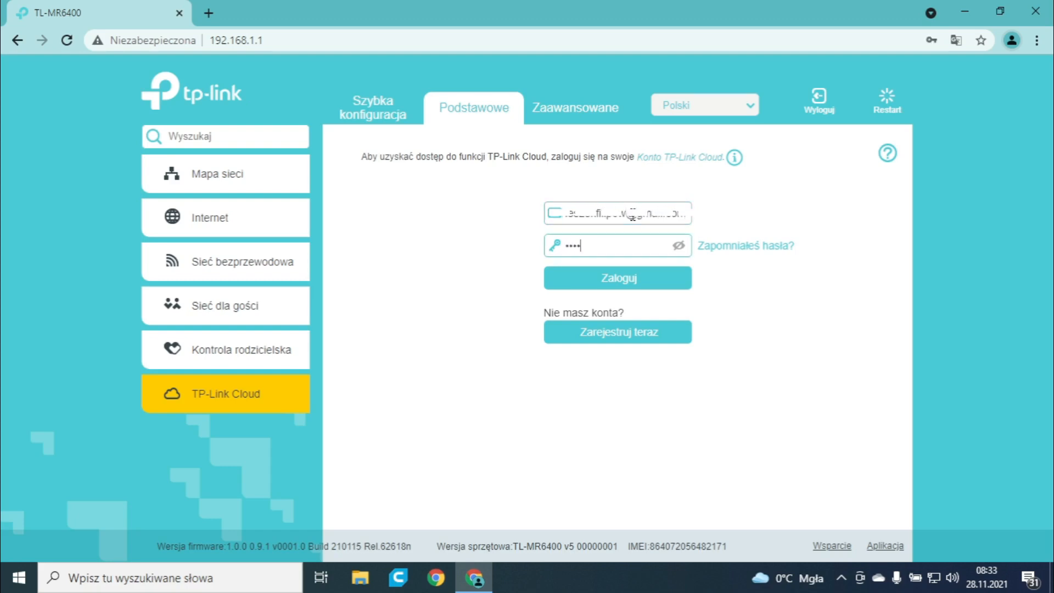
{"action": "left_click", "coordinate": [616, 278]}
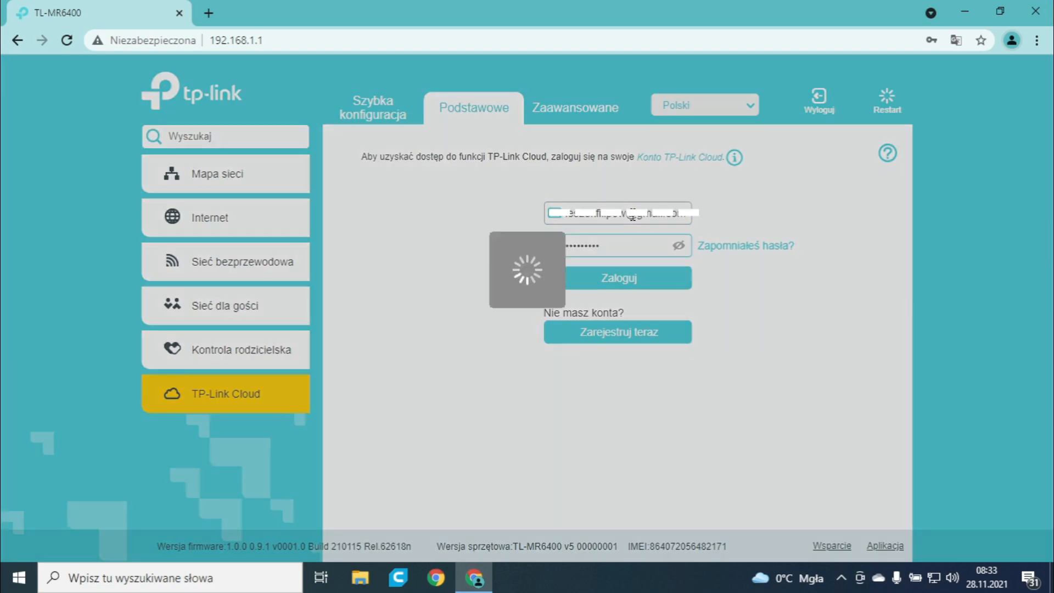
{"action": "left_click", "coordinate": [616, 278]}
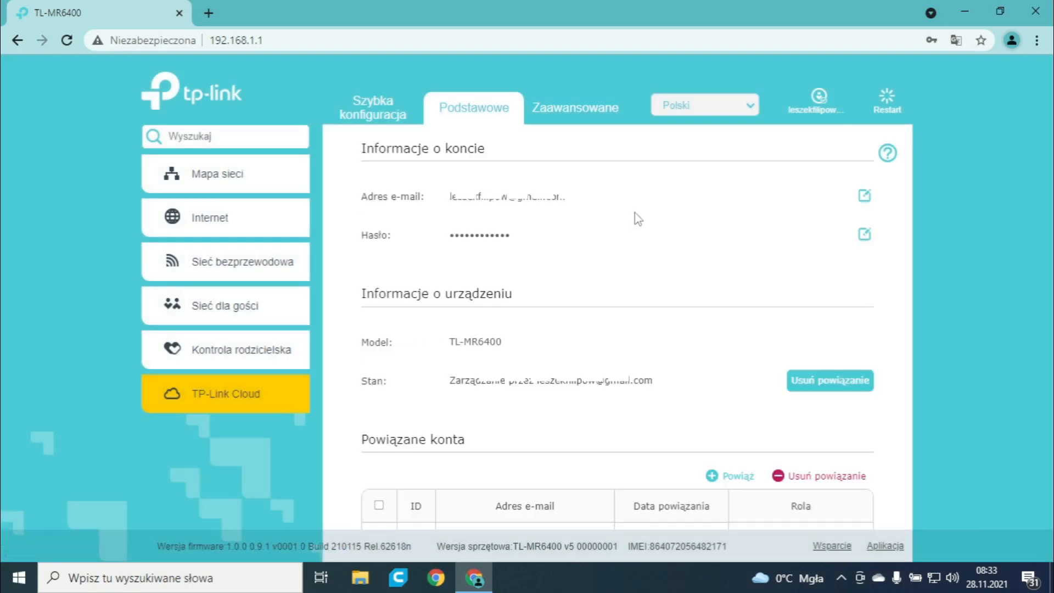
{"action": "mouse_move", "coordinate": [1042, 129]}
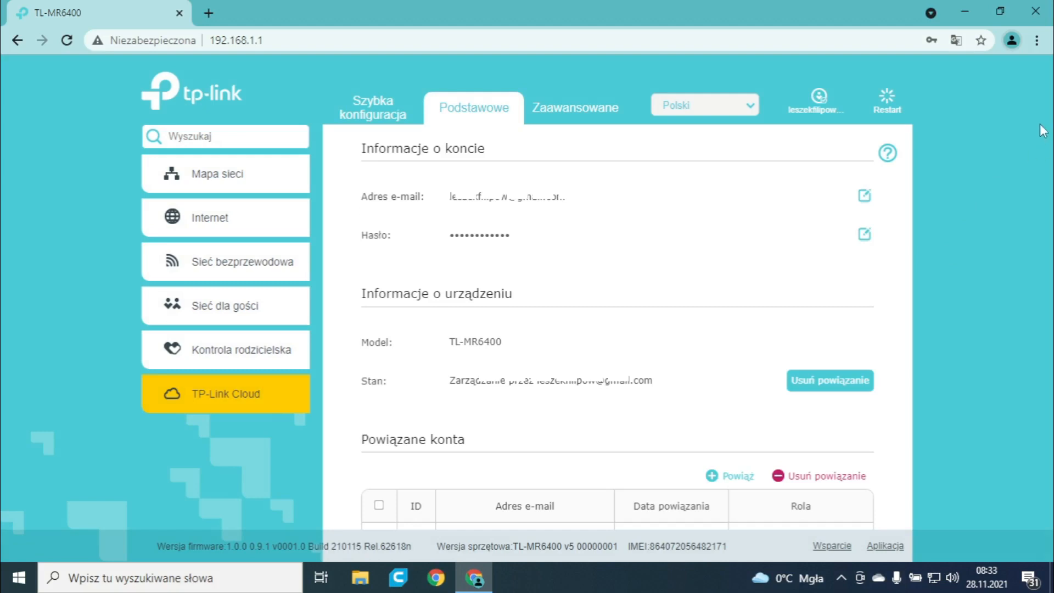
{"action": "mouse_move", "coordinate": [953, 290]}
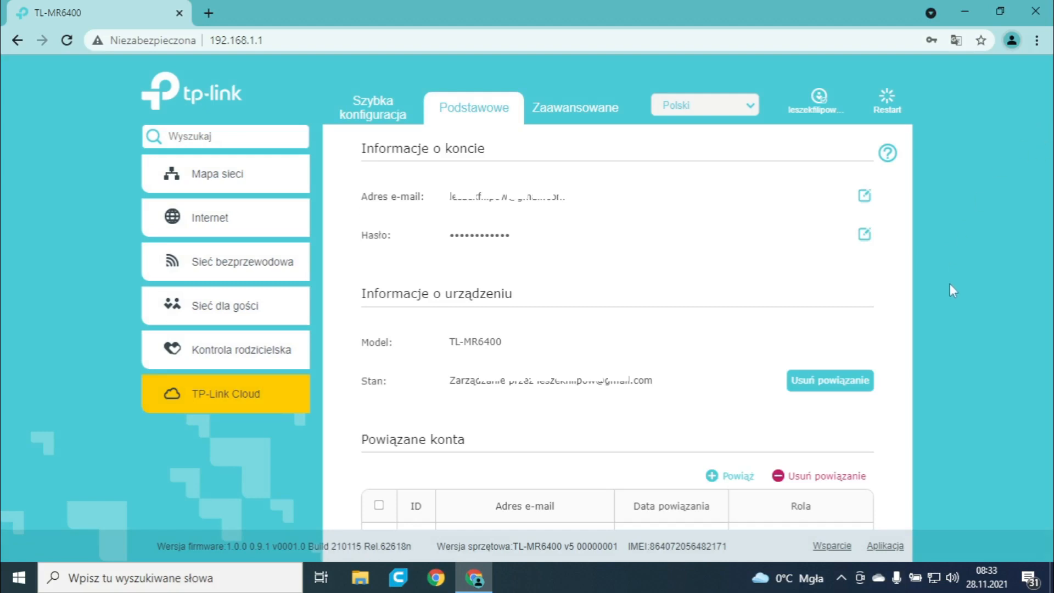
{"action": "mouse_move", "coordinate": [895, 553]}
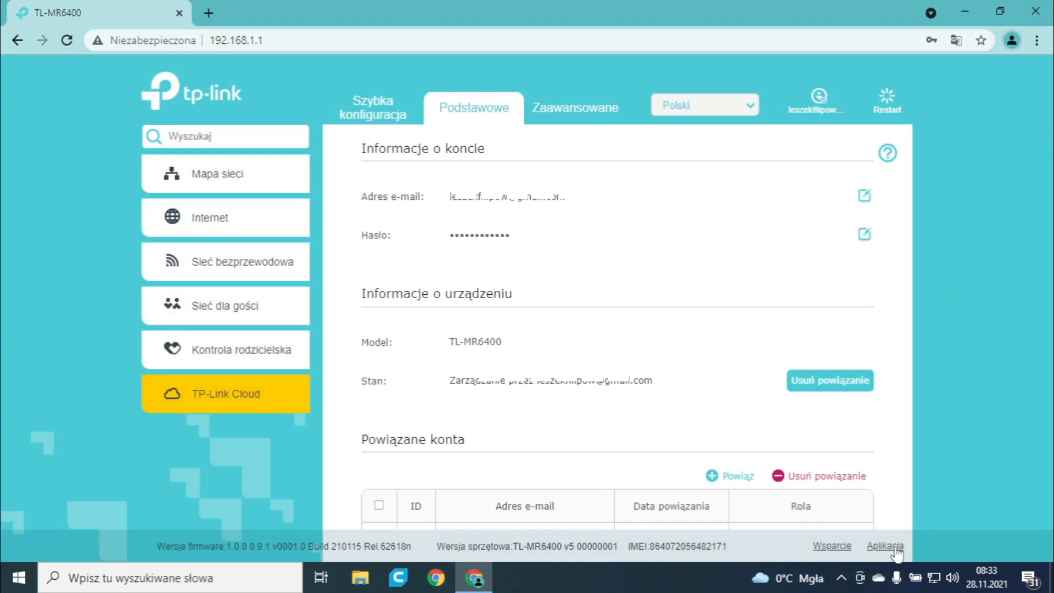
{"action": "mouse_move", "coordinate": [888, 452]}
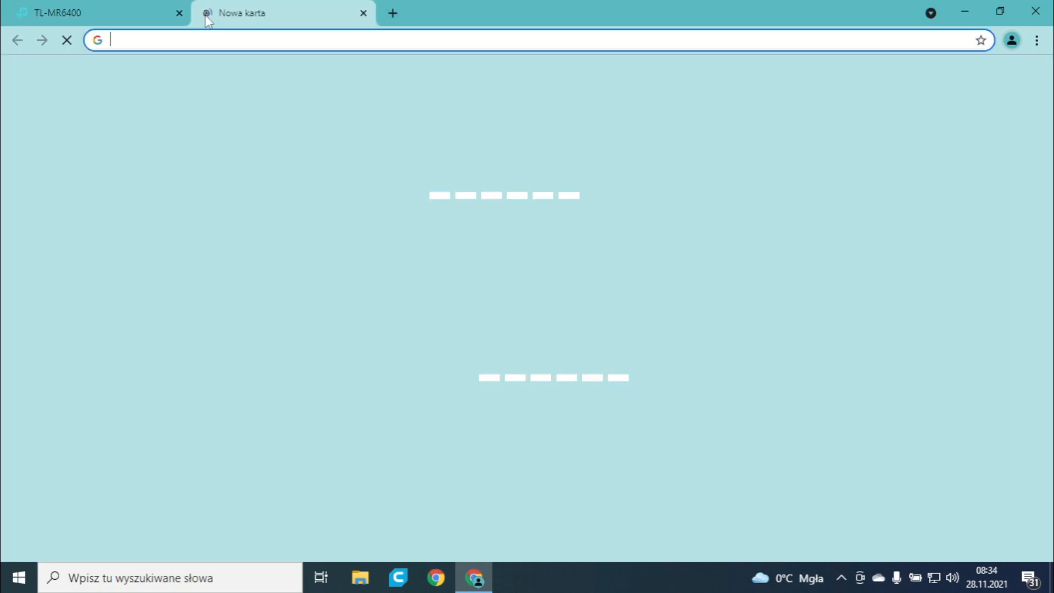
Search Google for 'tplink cloud' and open the tplinkcloud.com result.
{"action": "type", "text": "tplink"}
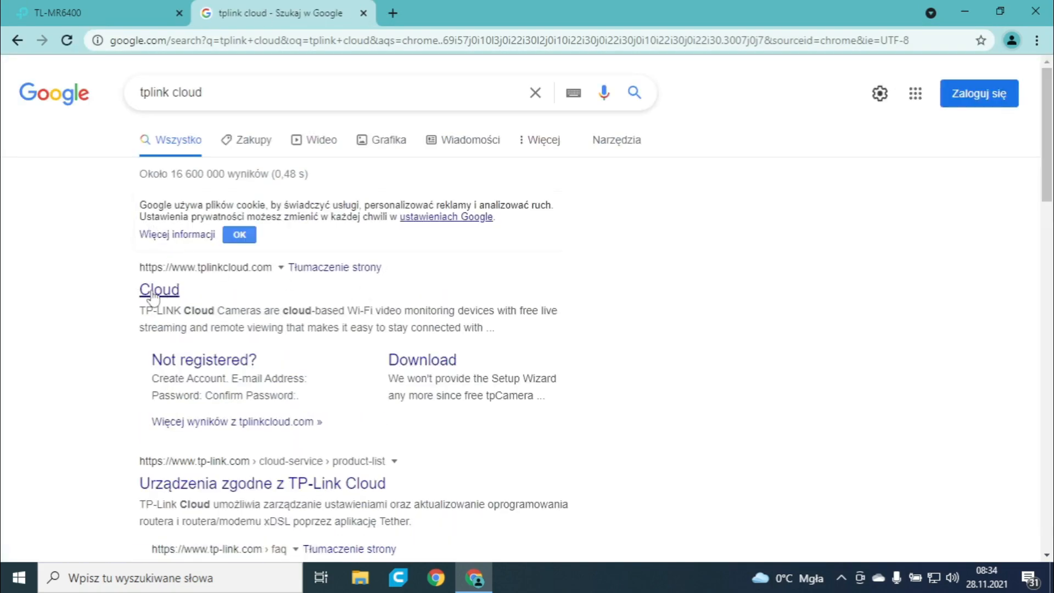
{"action": "left_click", "coordinate": [159, 289]}
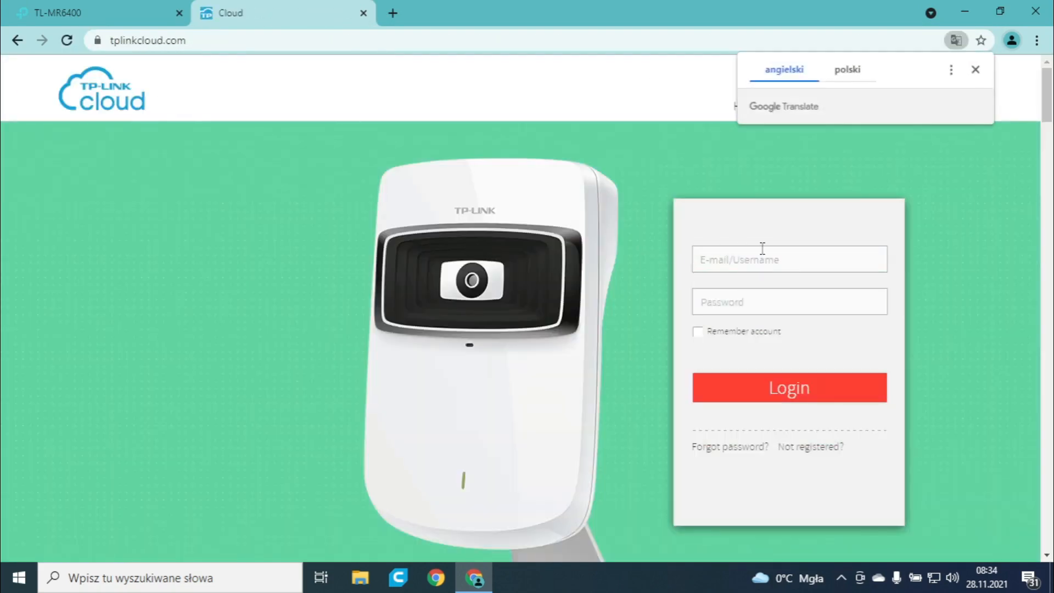
Log in on tplinkcloud.com with the registered e-mail and password.
{"action": "left_click", "coordinate": [976, 69]}
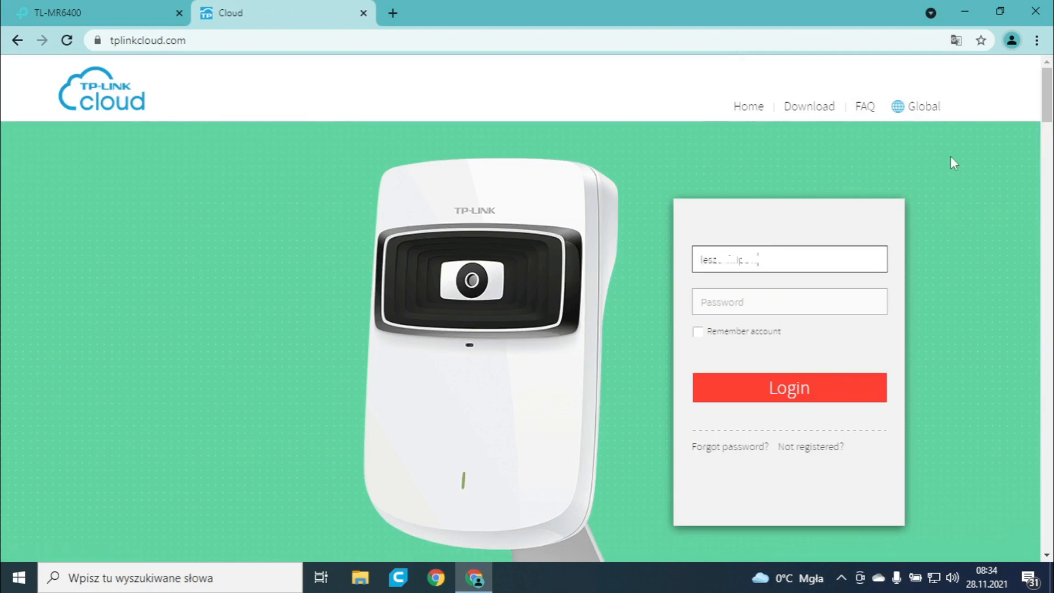
{"action": "type", "text": "om"}
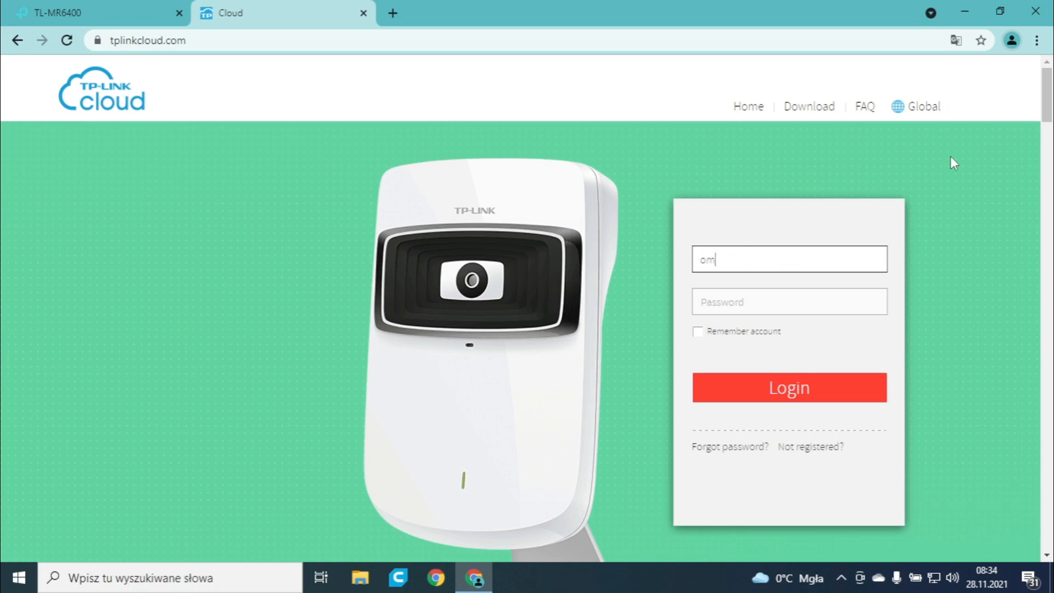
{"action": "type", "text": "le"}
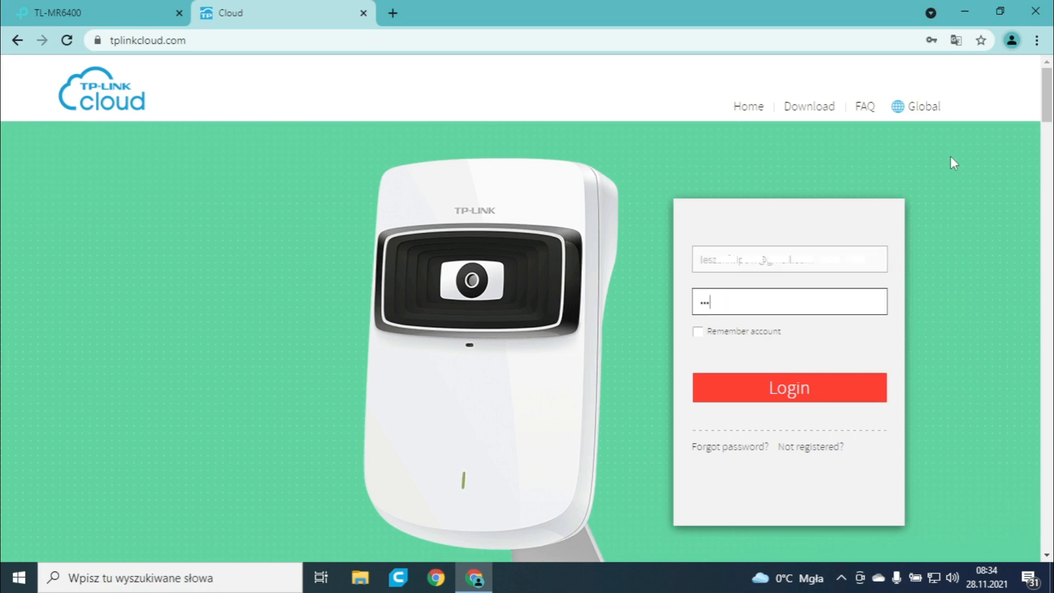
{"action": "type", "text": "•••••"}
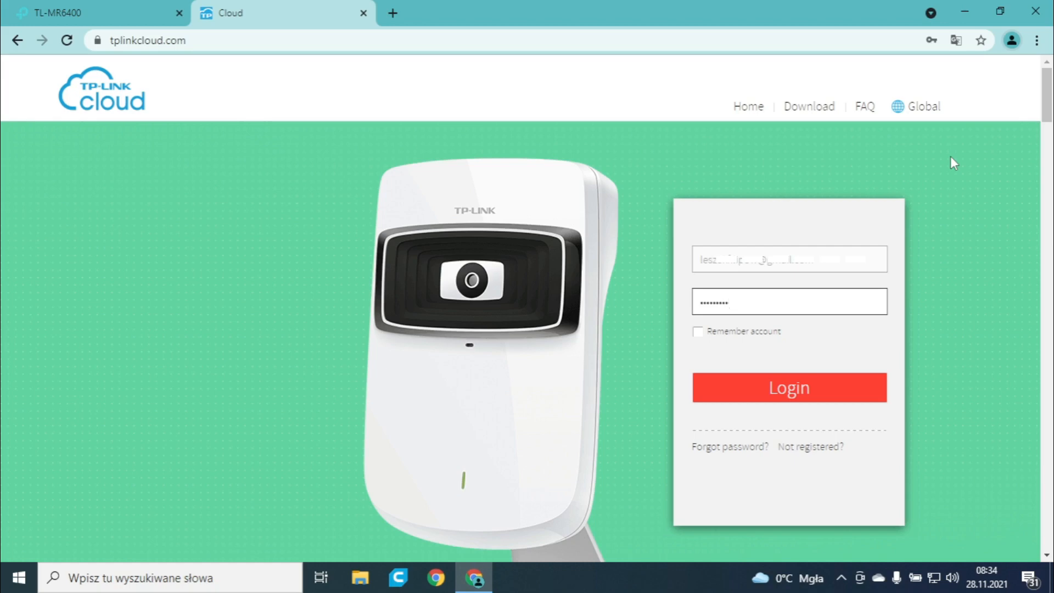
{"action": "left_click", "coordinate": [788, 387]}
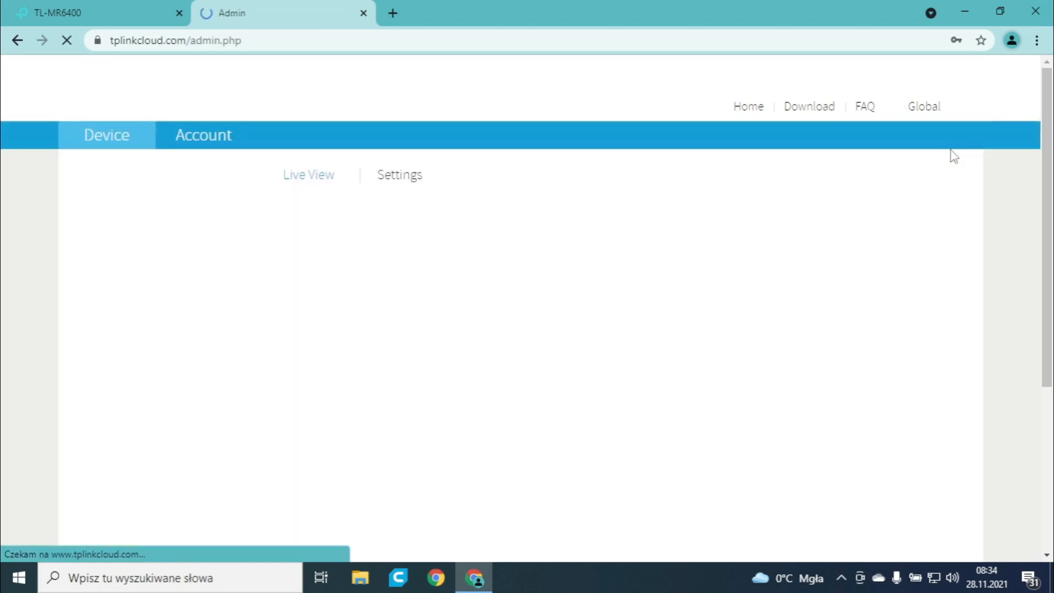
Decline saving the password, view the Account tab, then go to the Download page.
{"action": "left_click", "coordinate": [956, 40]}
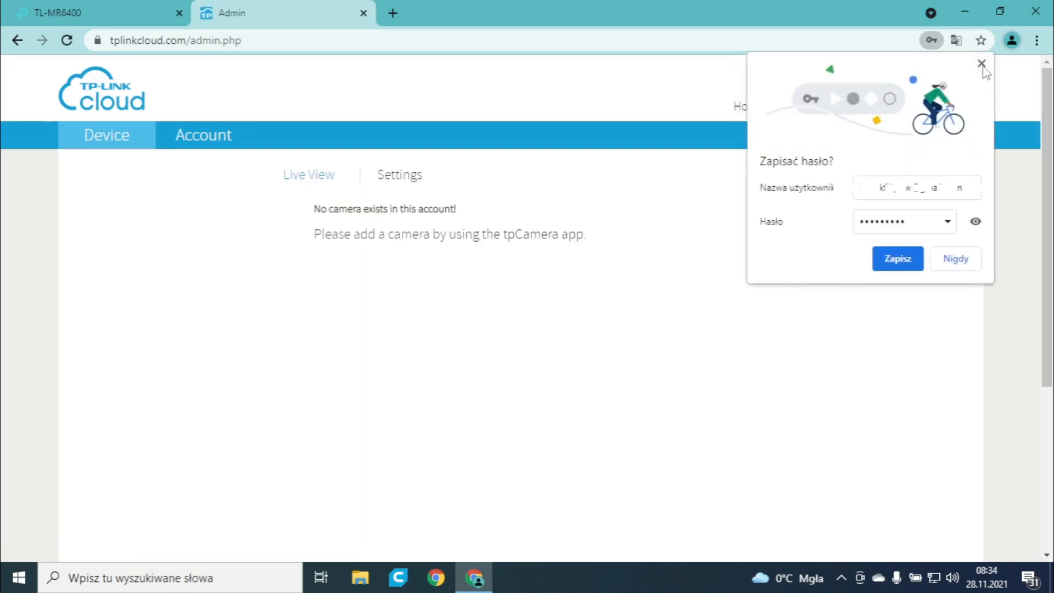
{"action": "left_click", "coordinate": [982, 63]}
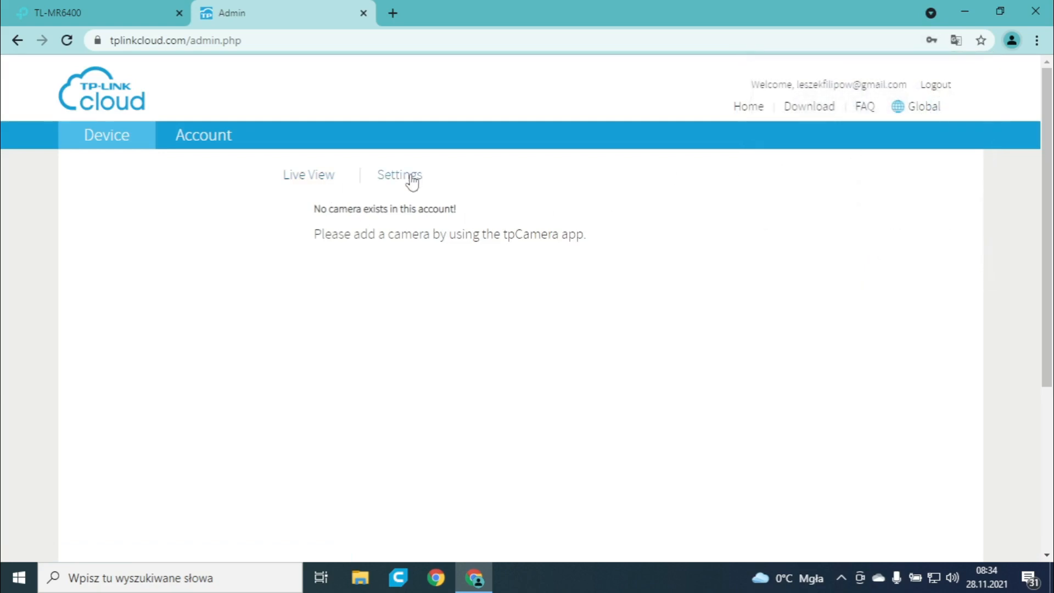
{"action": "left_click", "coordinate": [209, 135]}
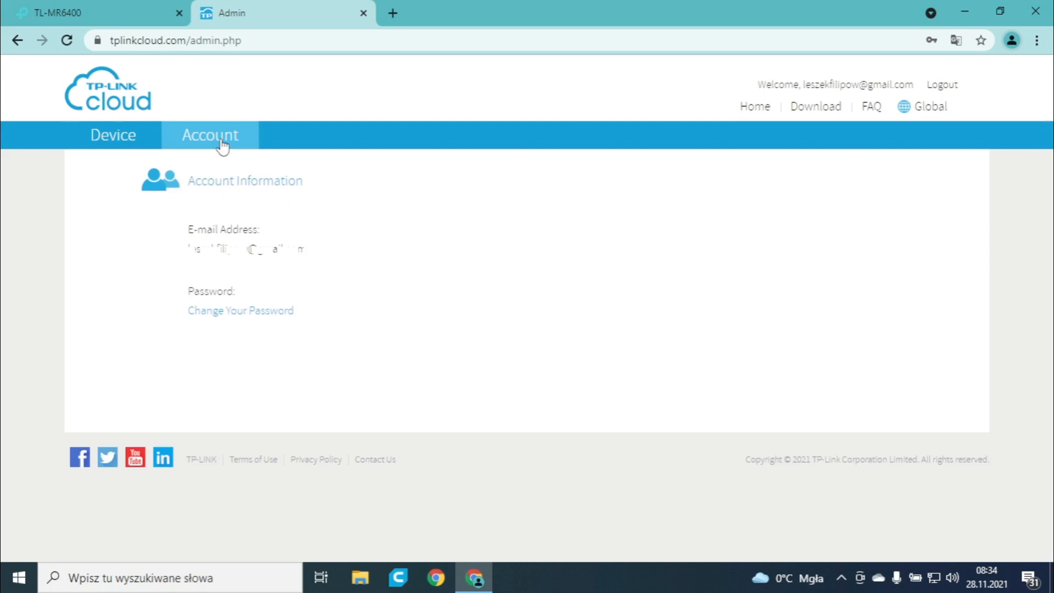
{"action": "mouse_move", "coordinate": [754, 106]}
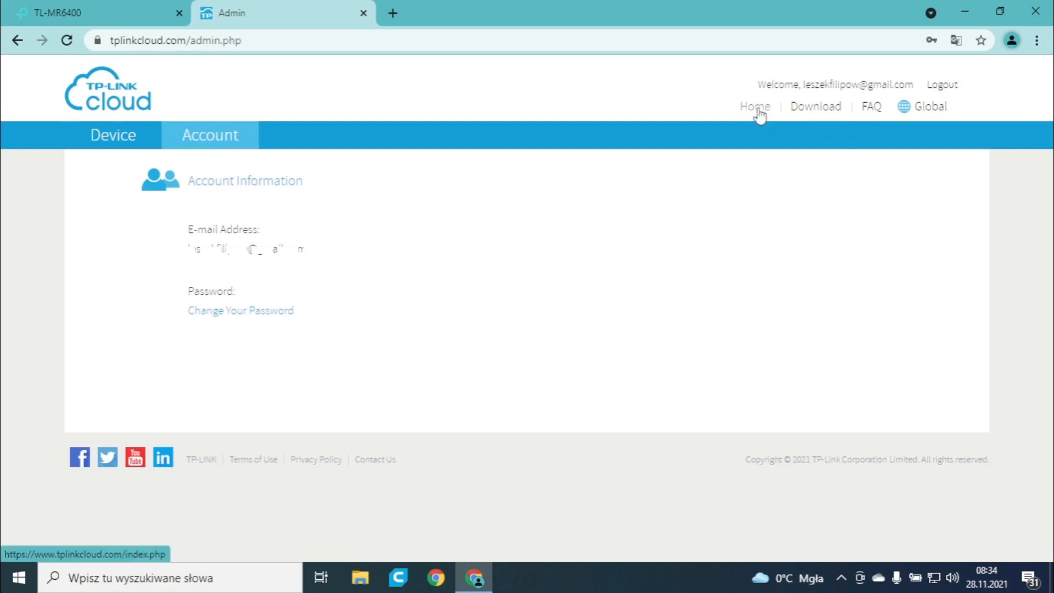
{"action": "left_click", "coordinate": [815, 106]}
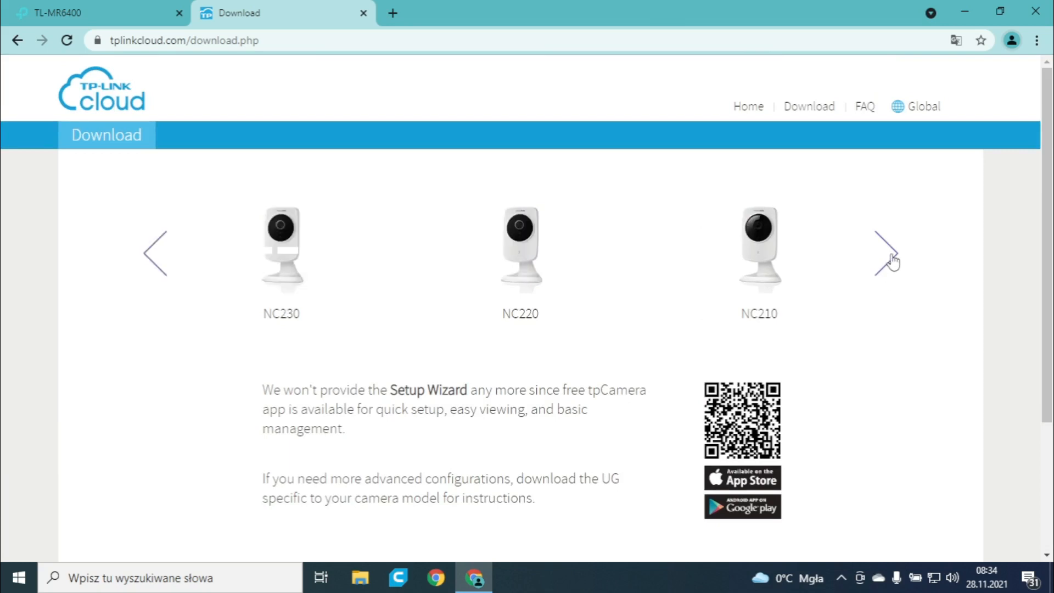
Browse the next camera models, then return to the admin Device page.
{"action": "left_click", "coordinate": [887, 254]}
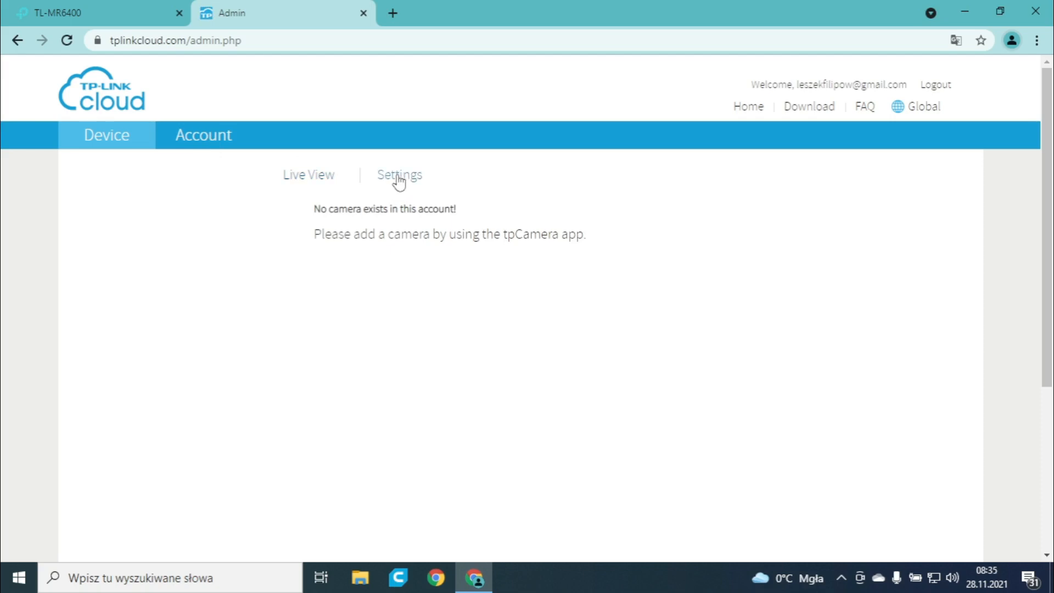
{"action": "mouse_move", "coordinate": [748, 105]}
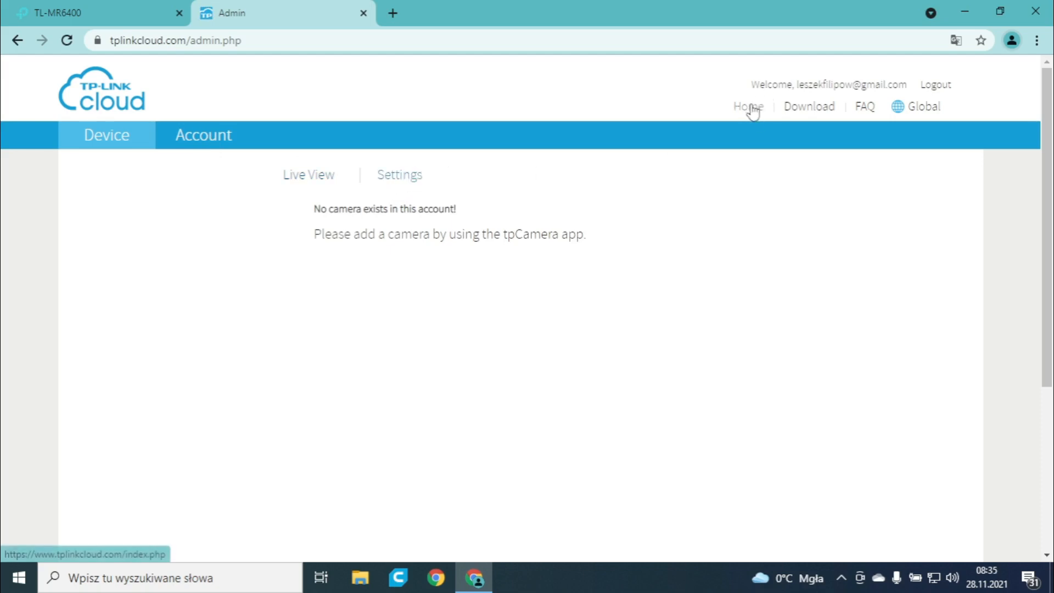
{"action": "left_click", "coordinate": [956, 40]}
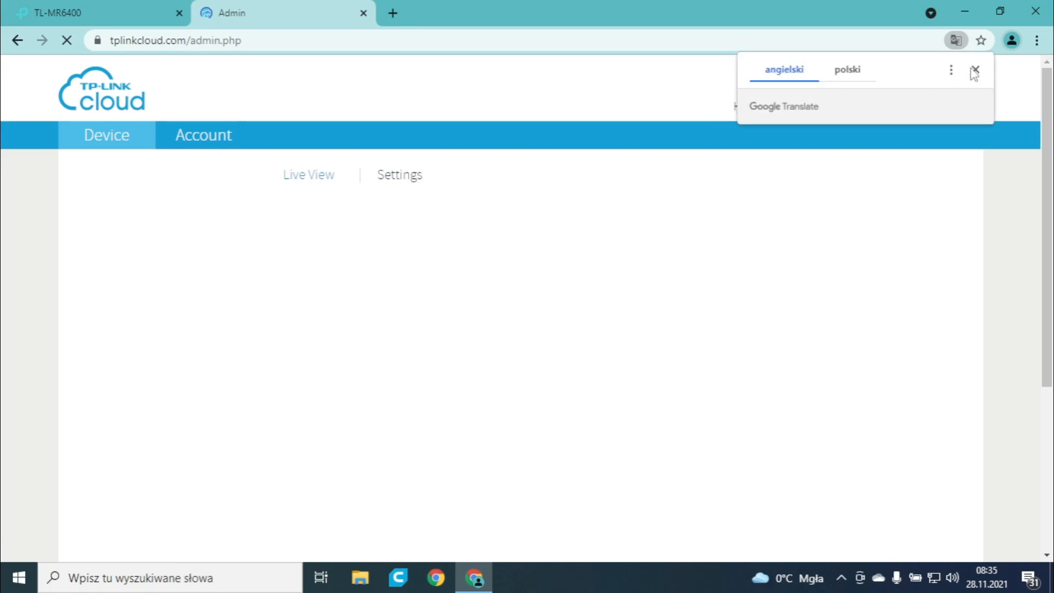